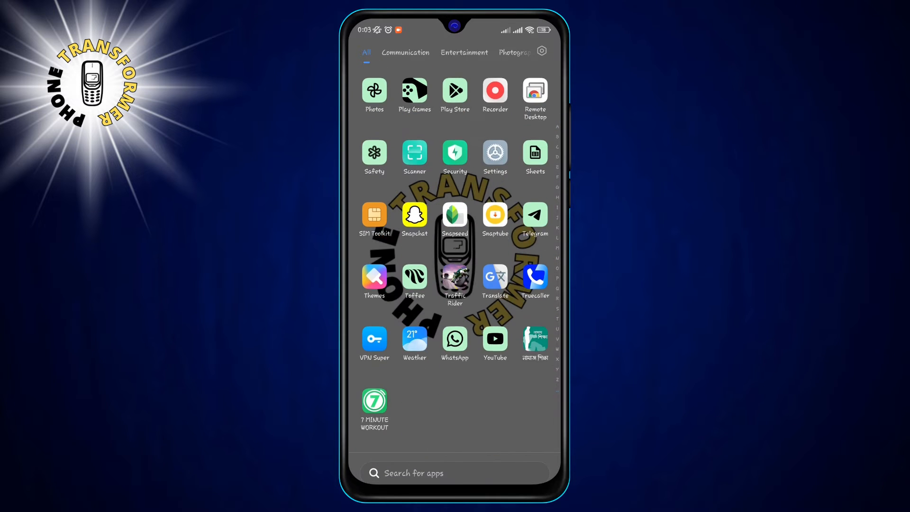
Launch Telegram from the app drawer to reach the chat list
{"action": "left_click", "coordinate": [533, 214]}
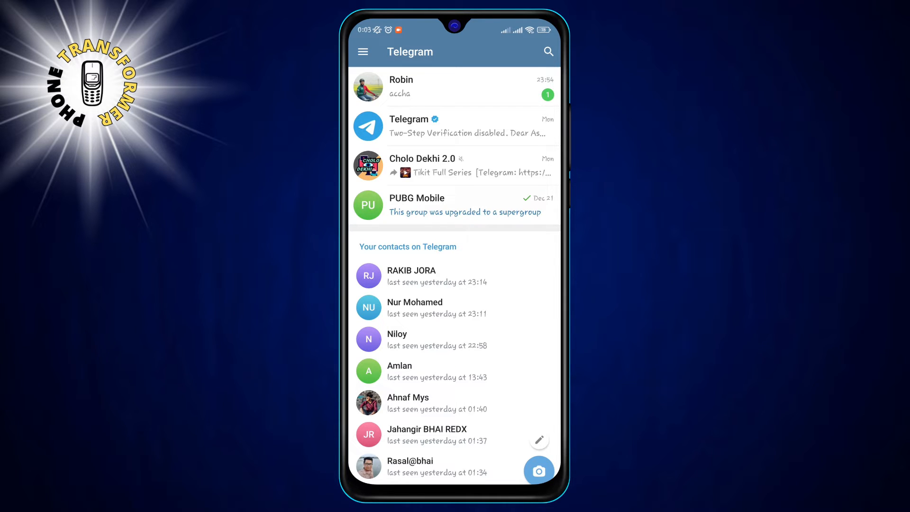
Reach Privacy and Security through the side menu's Settings
{"action": "left_click", "coordinate": [363, 51]}
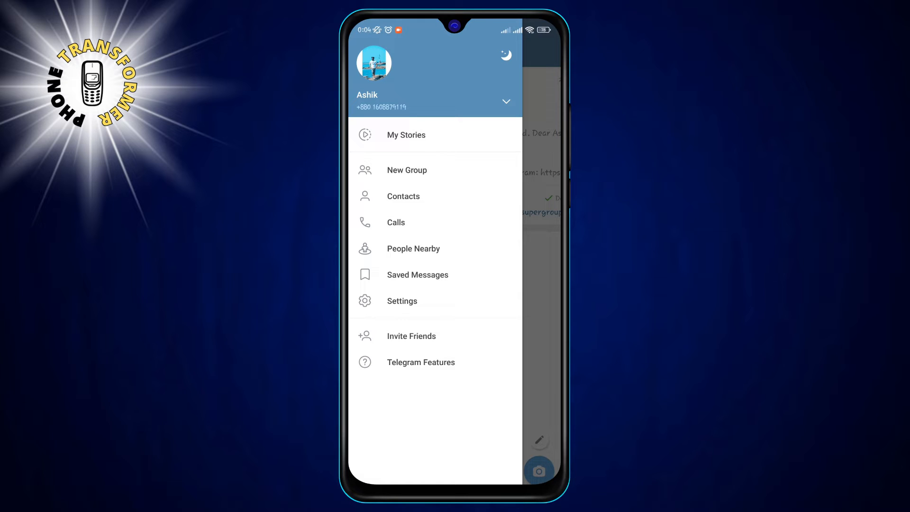
{"action": "left_click", "coordinate": [402, 300]}
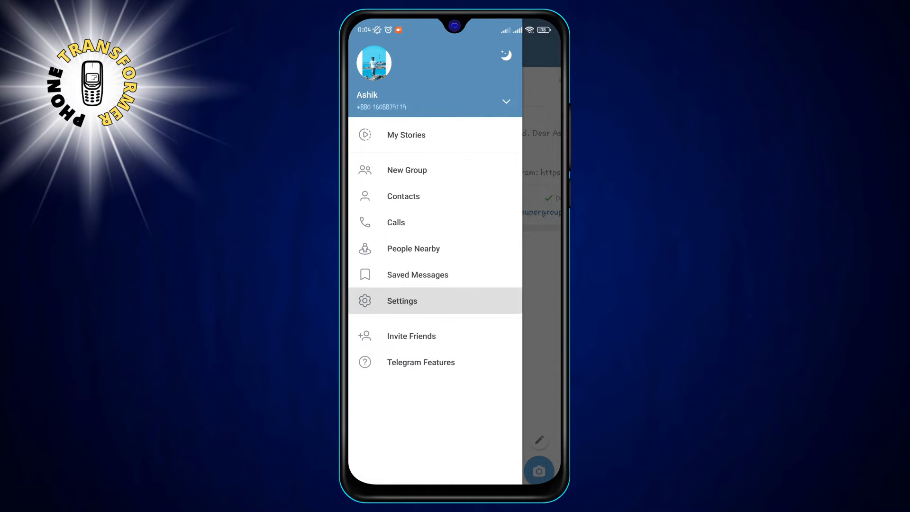
{"action": "left_click", "coordinate": [401, 301]}
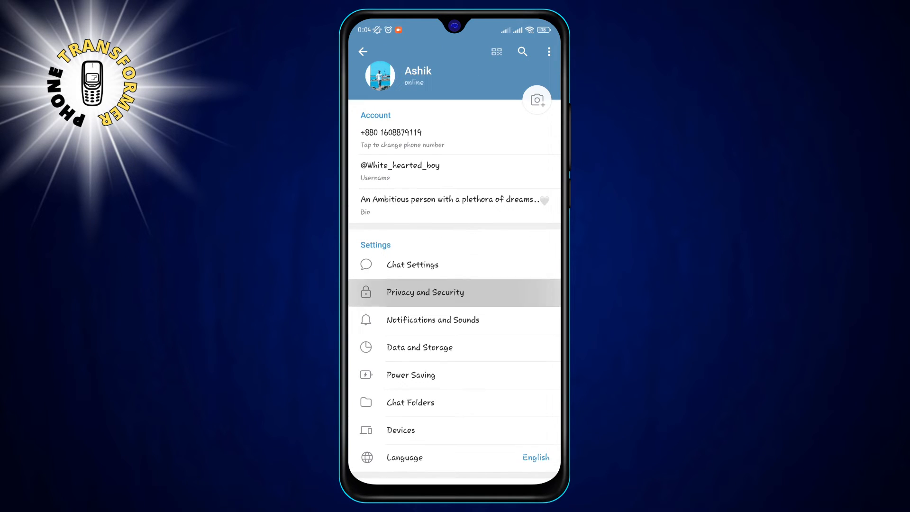
{"action": "left_click", "coordinate": [425, 292]}
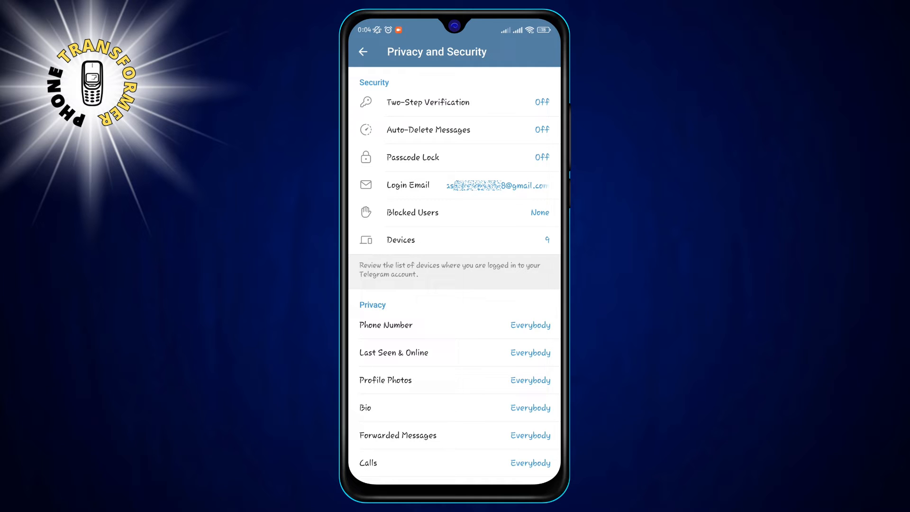
Bring up the Login Email dialog from the Privacy and Security list
{"action": "scroll", "scroll_direction": "down", "scroll_amount": 3}
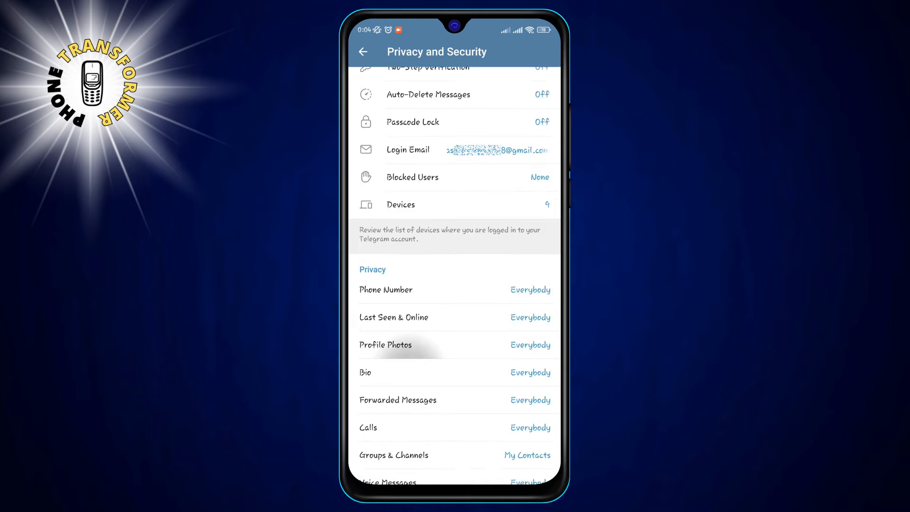
{"action": "scroll", "scroll_direction": "up", "scroll_amount": 3}
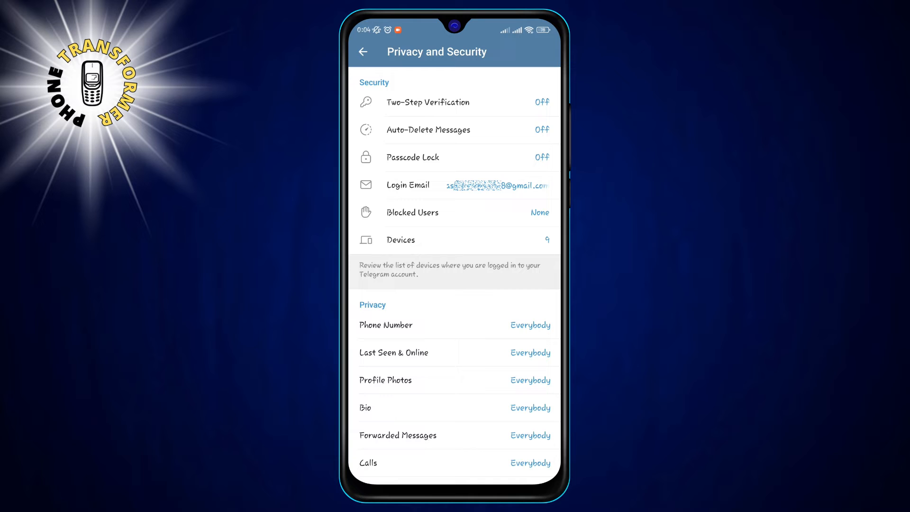
{"action": "left_click", "coordinate": [408, 185]}
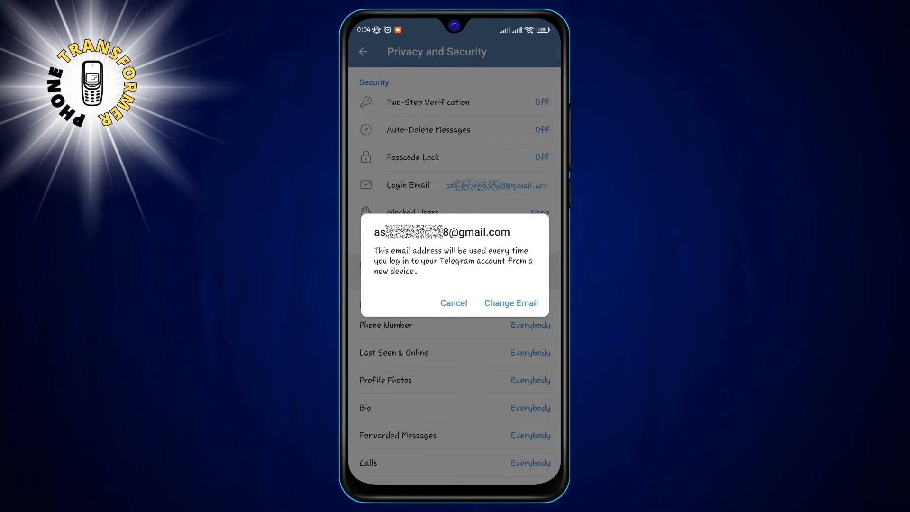
Submit 'ashika' as the new login email using the suggested Gmail address
{"action": "left_click", "coordinate": [511, 302]}
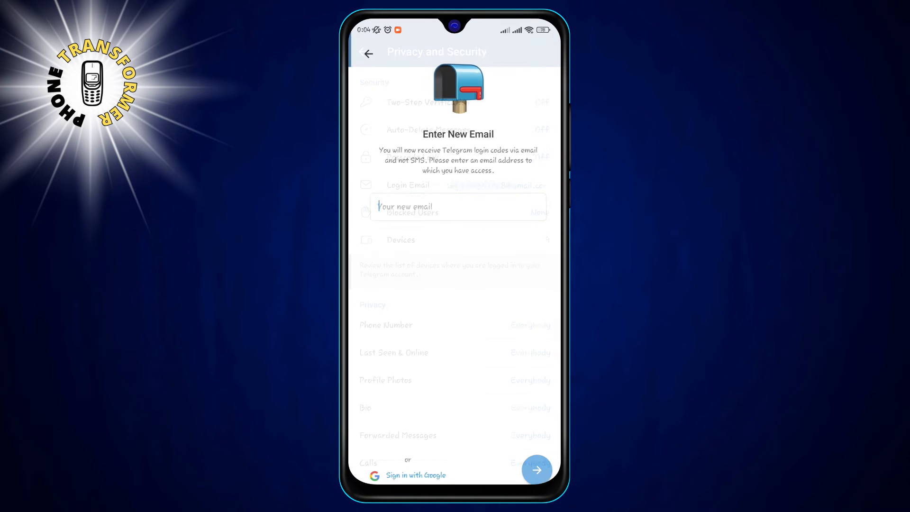
{"action": "left_click", "coordinate": [453, 206]}
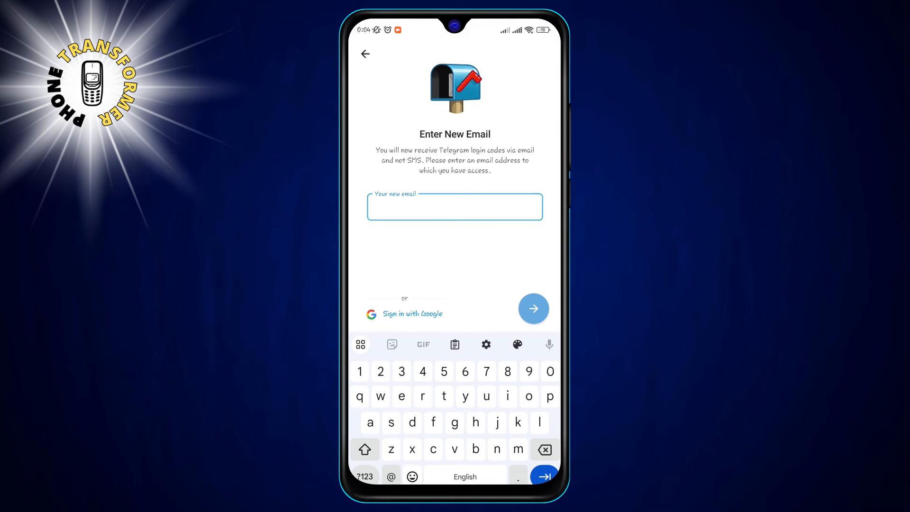
{"action": "type", "text": "ashika"}
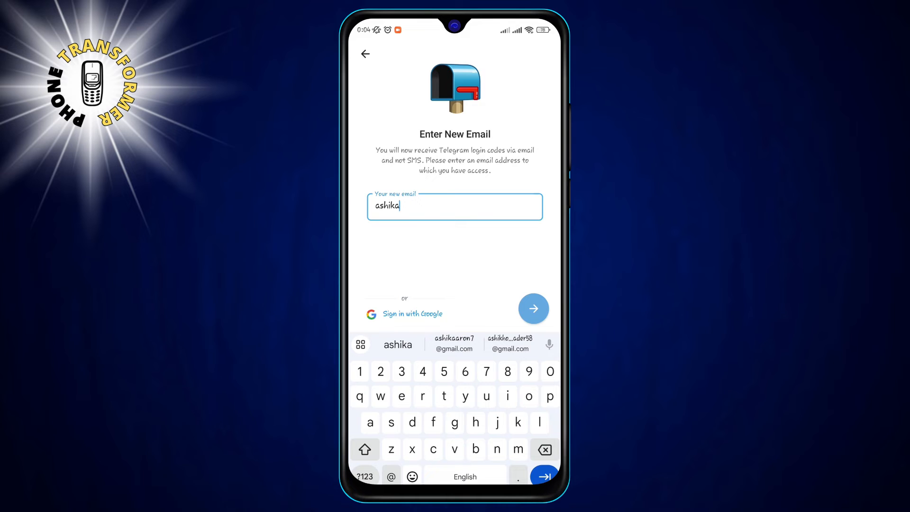
{"action": "left_click", "coordinate": [531, 308]}
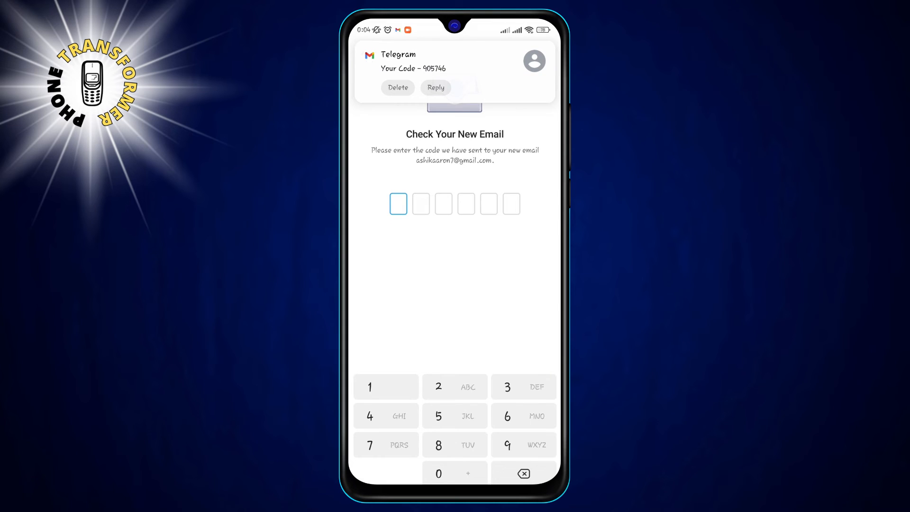
Enter the first digits of the emailed verification code on the keypad
{"action": "left_click", "coordinate": [454, 473]}
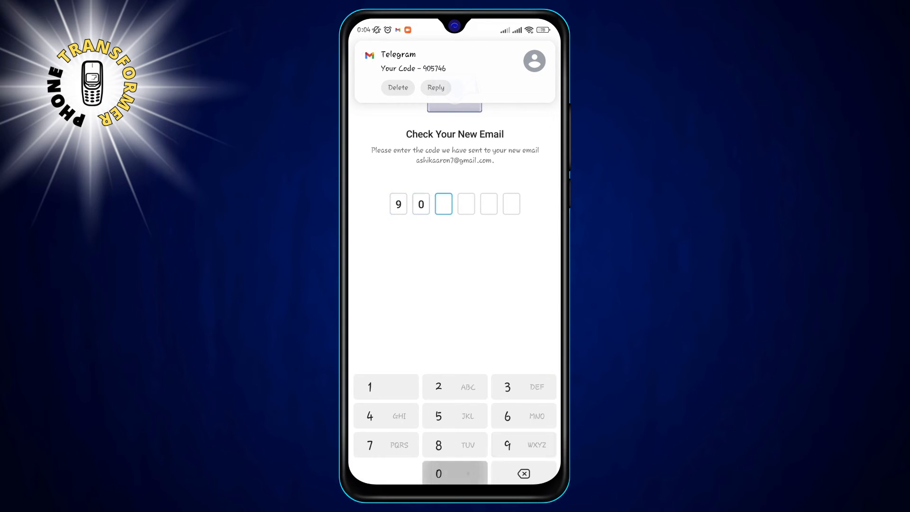
{"action": "left_click", "coordinate": [385, 416]}
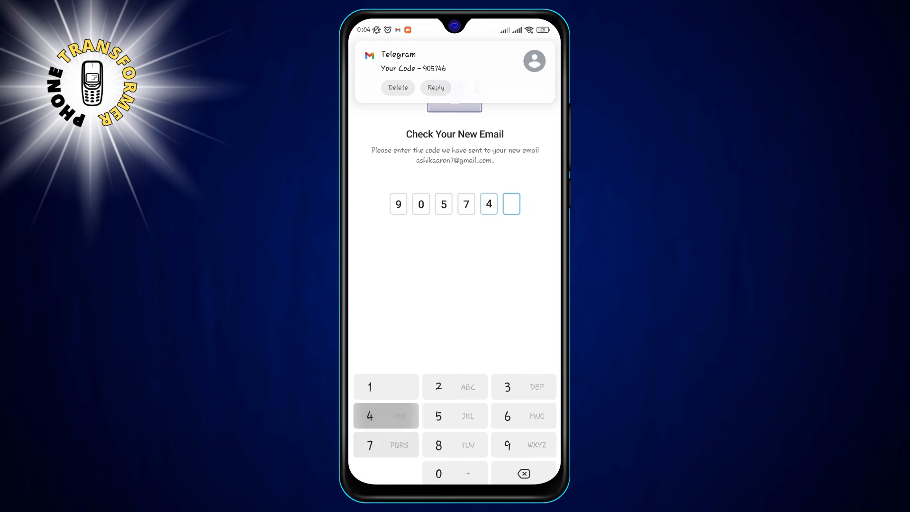